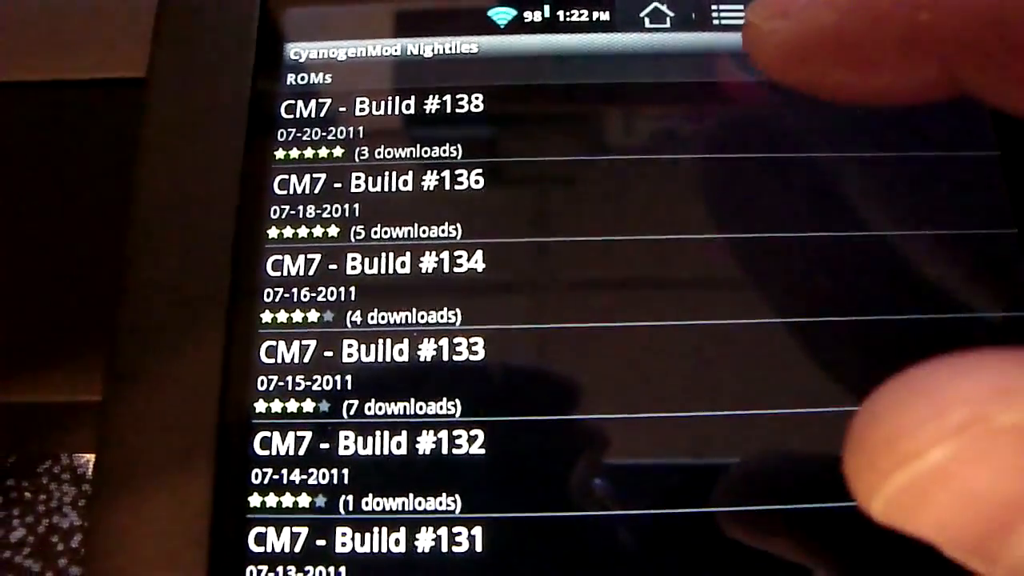
- Scroll down the CyanogenMod Nightlies list to see more CM7 builds and dates
scroll(down, 3)
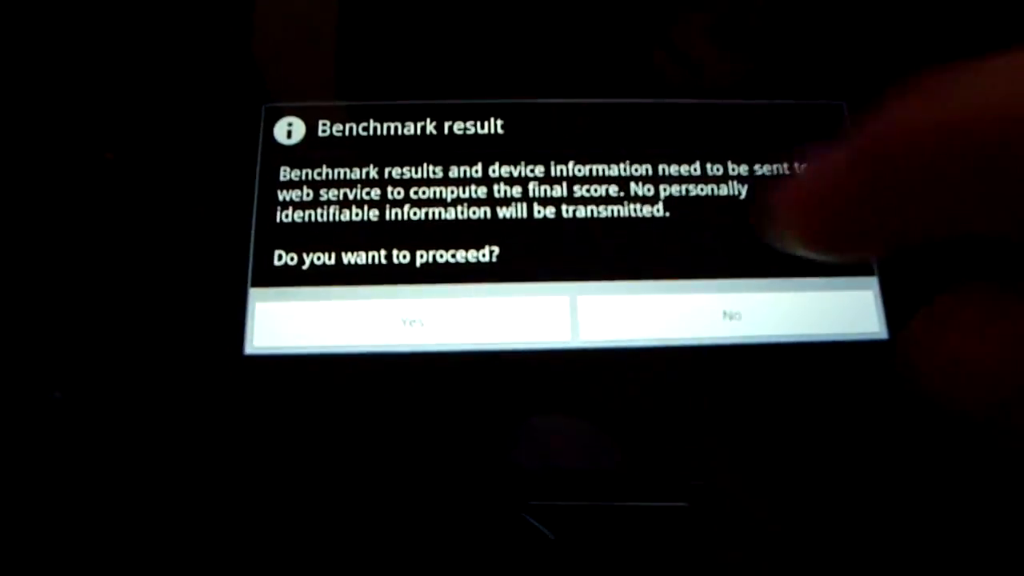
- Answer Yes to send the benchmark results for final scoring
click(412, 316)
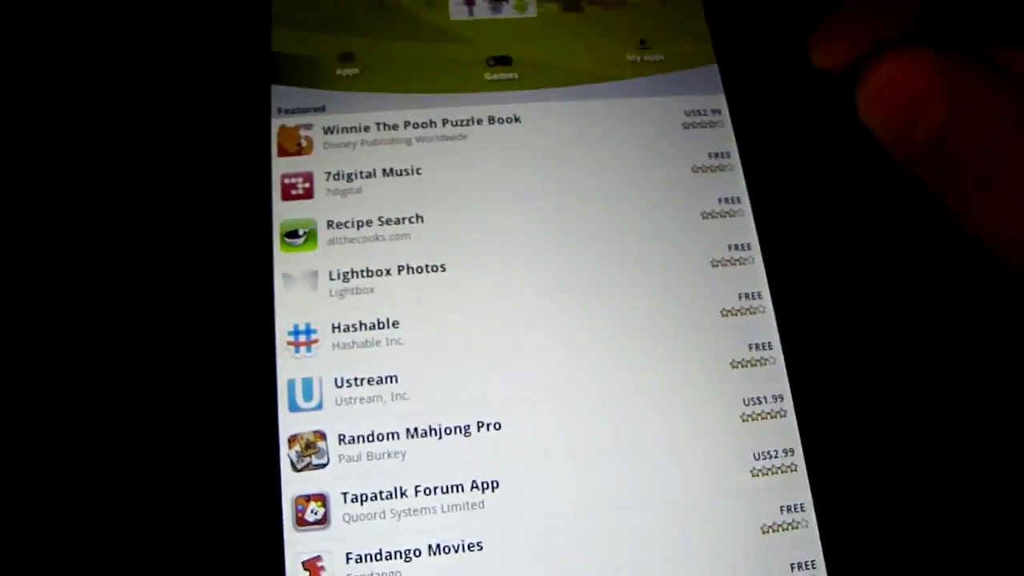
- Scroll the Featured list down past Fandango Movies to IMDb Movies & TV
scroll(down, 3)
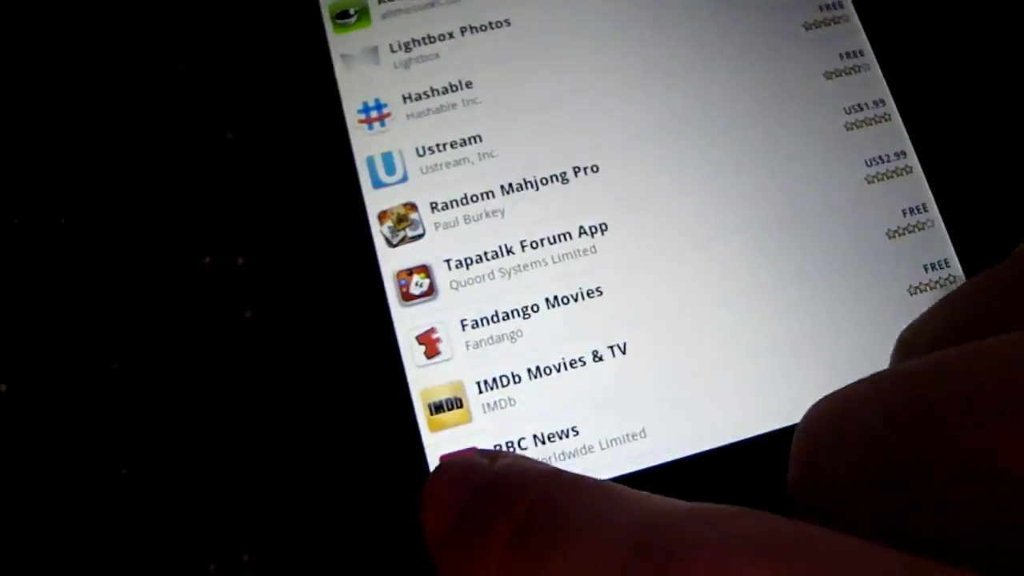